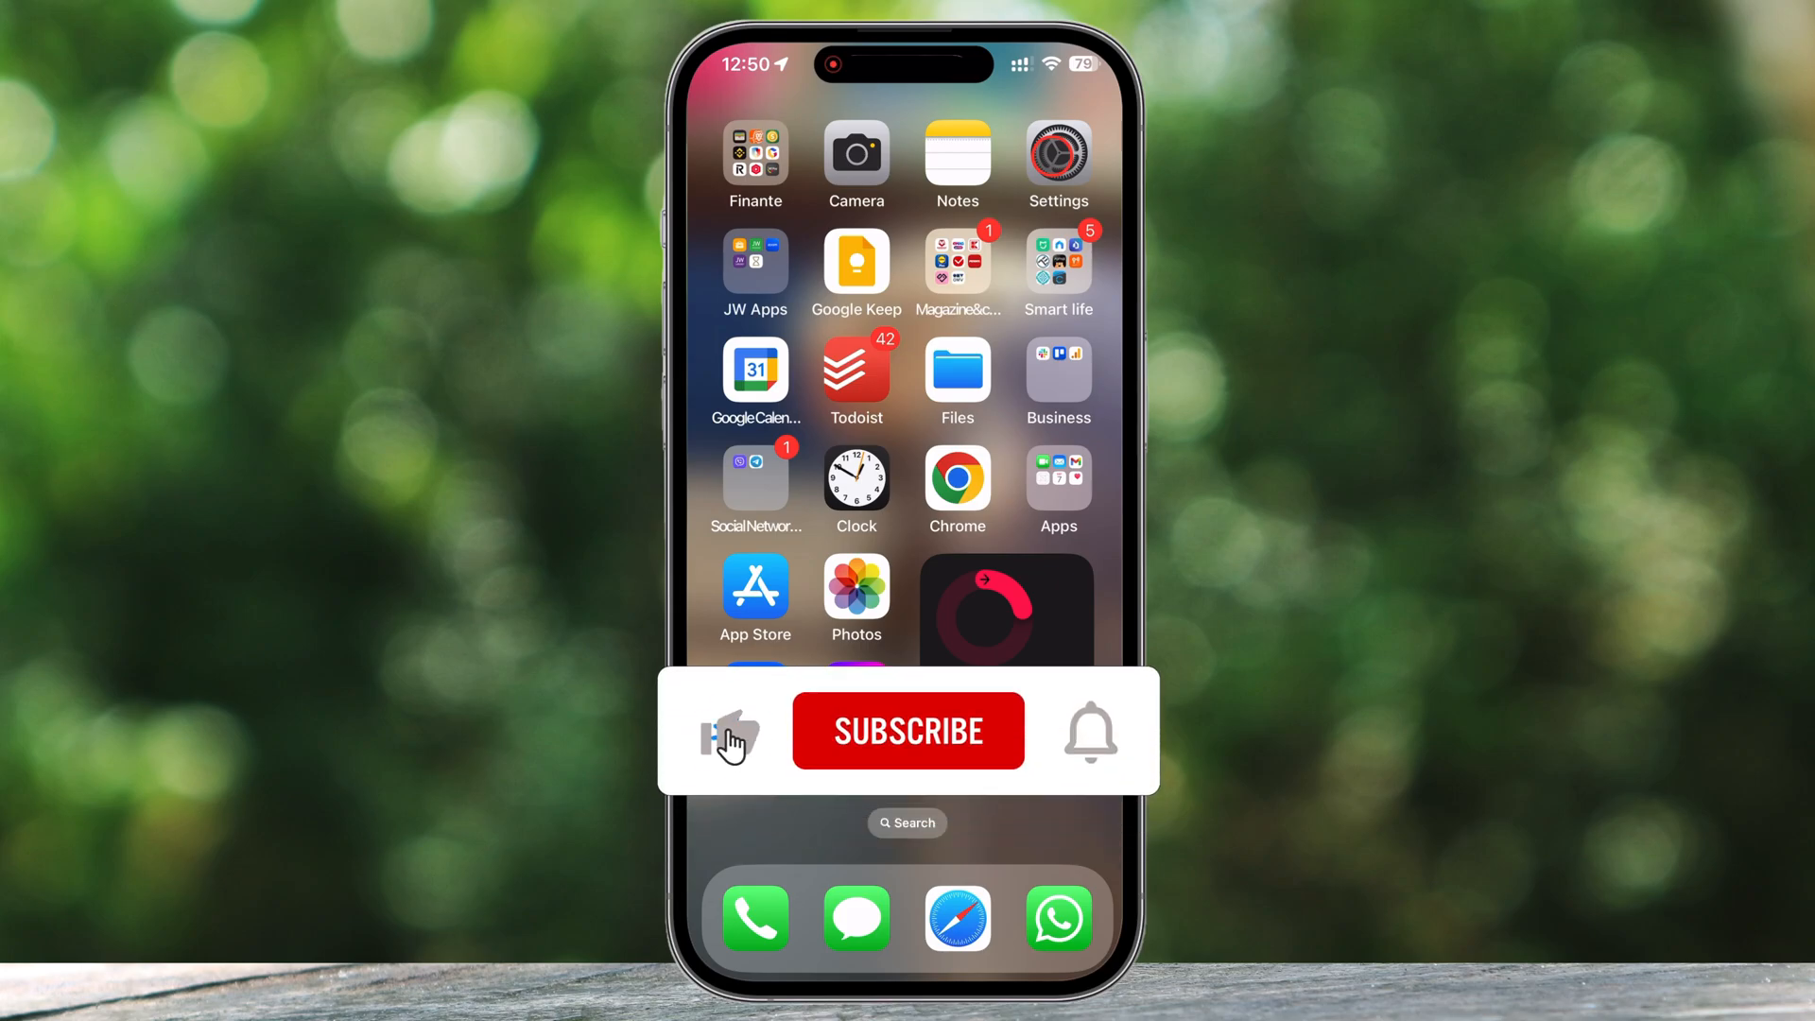
- Launch WhatsApp from the dock and go to its Settings screen
click(908, 730)
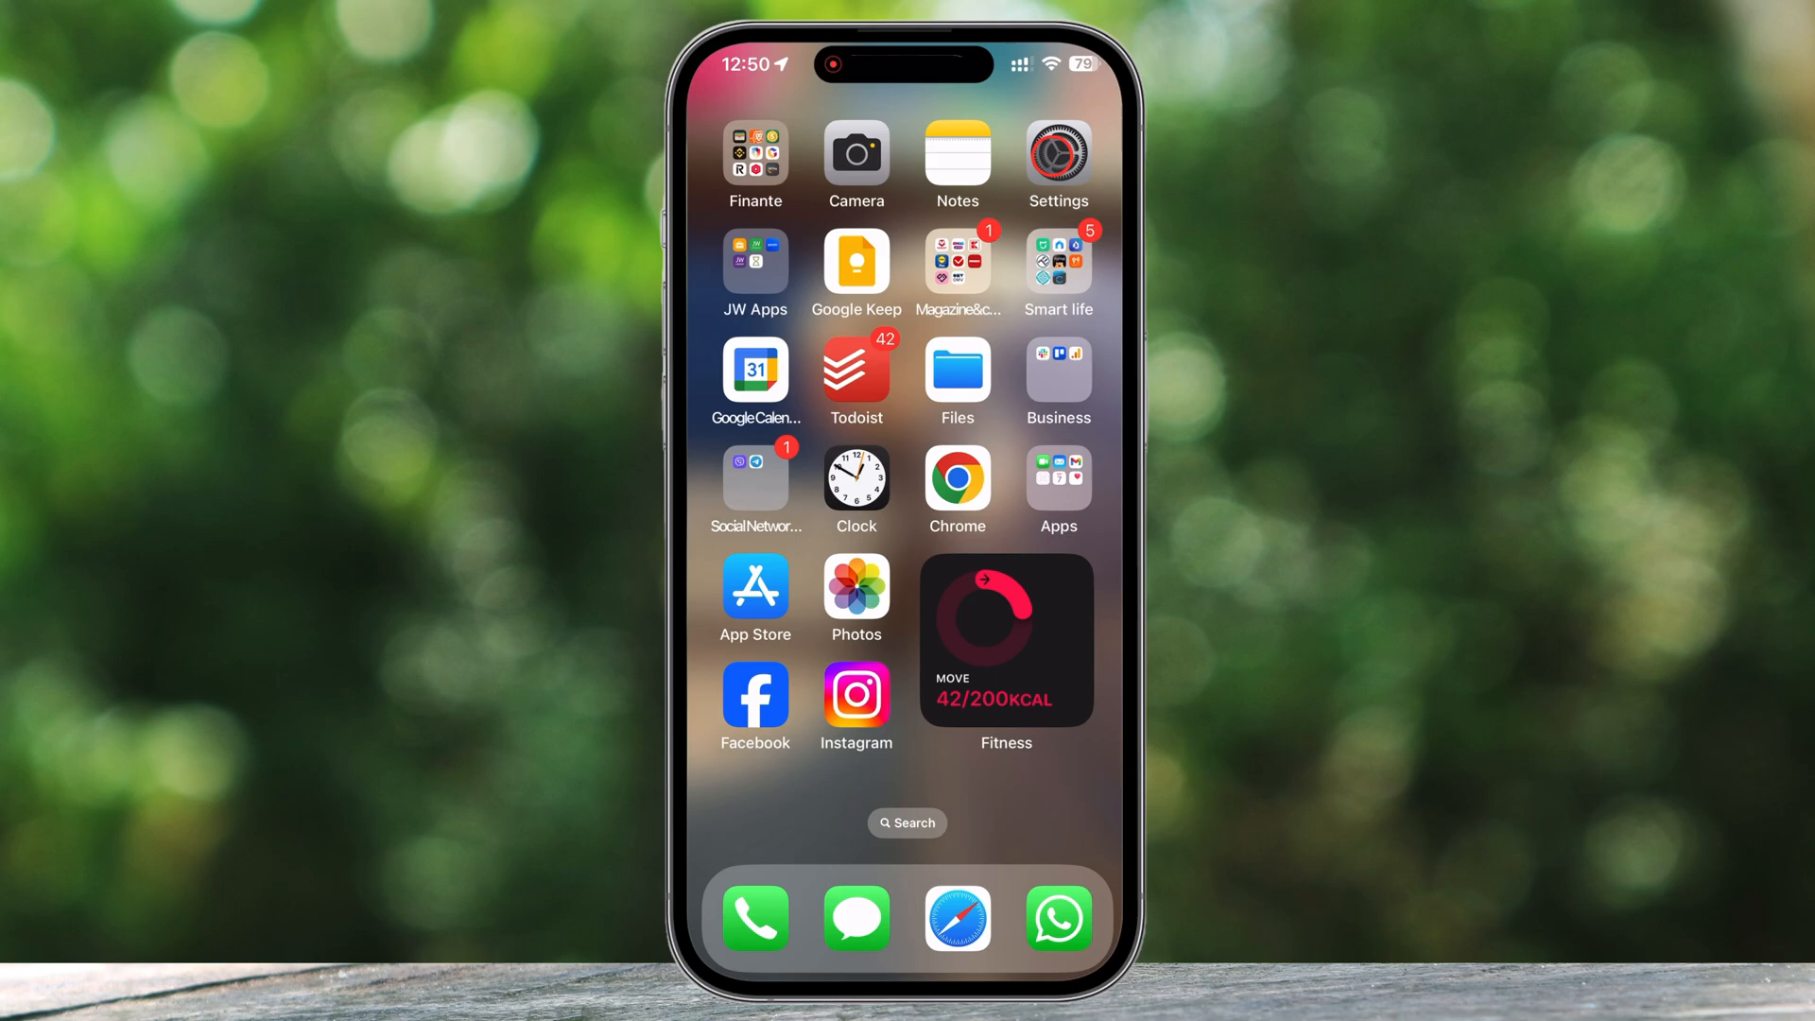
click(1055, 919)
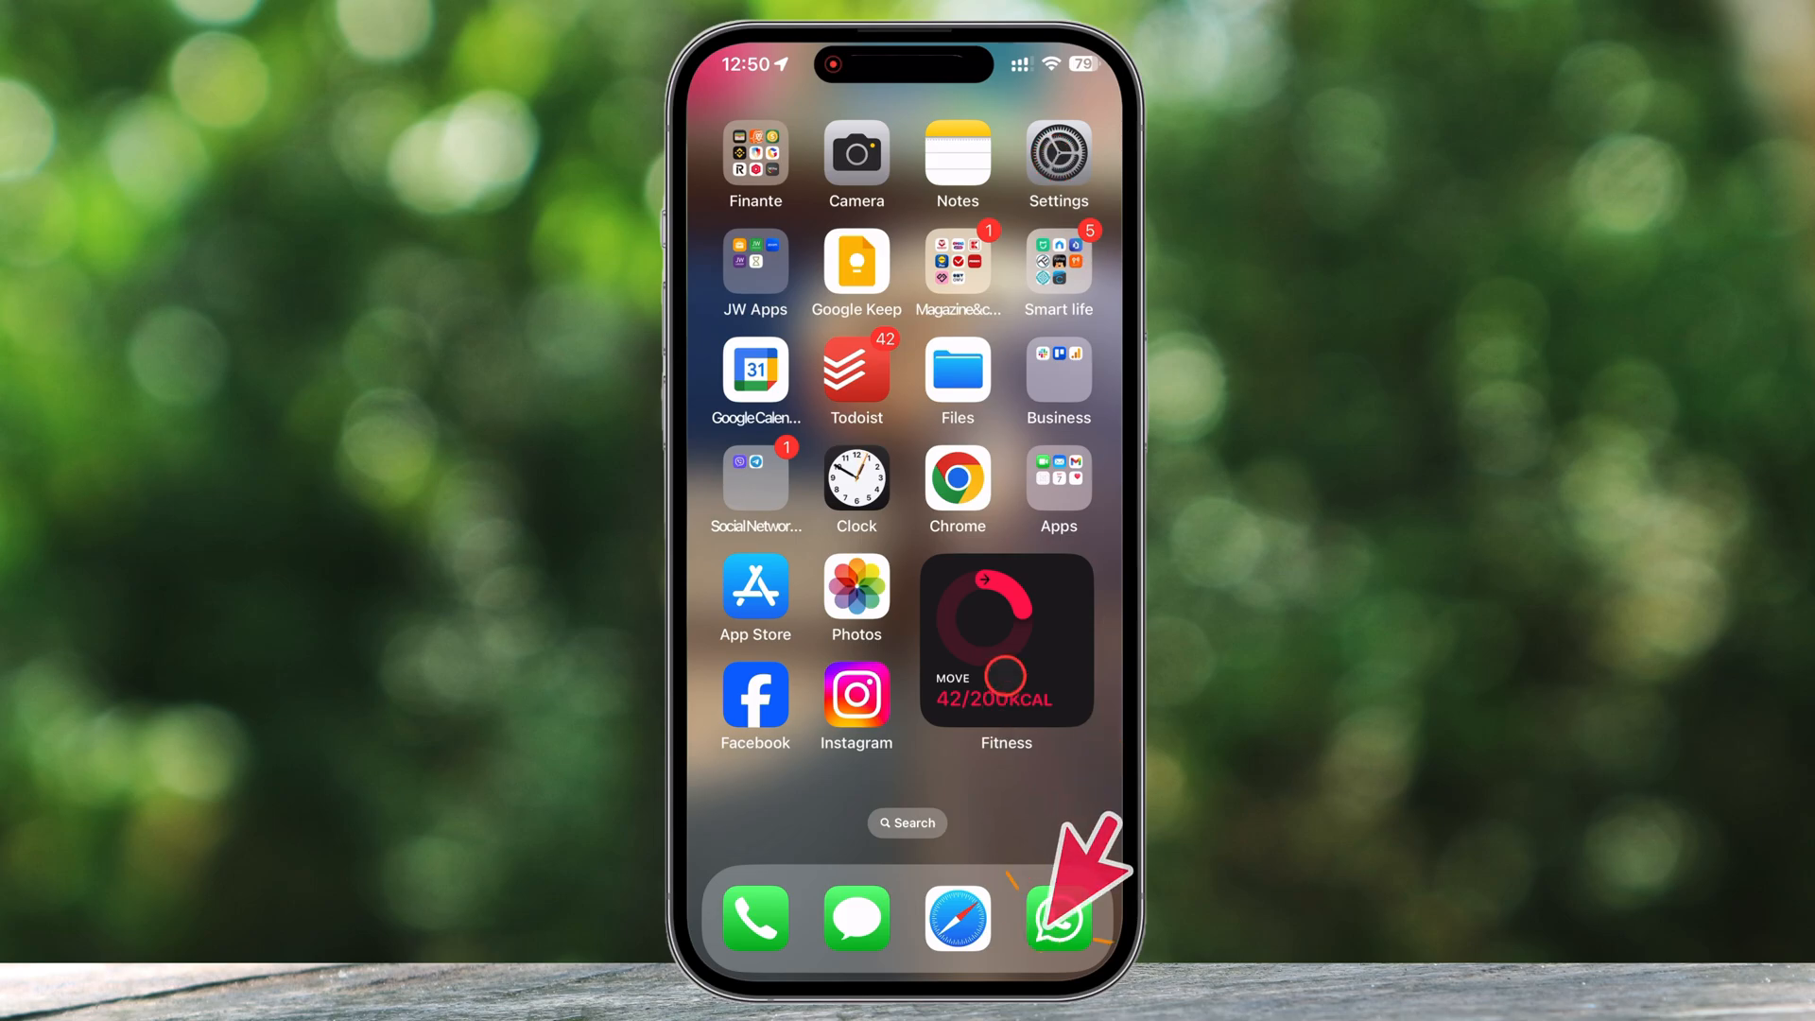
click(1057, 919)
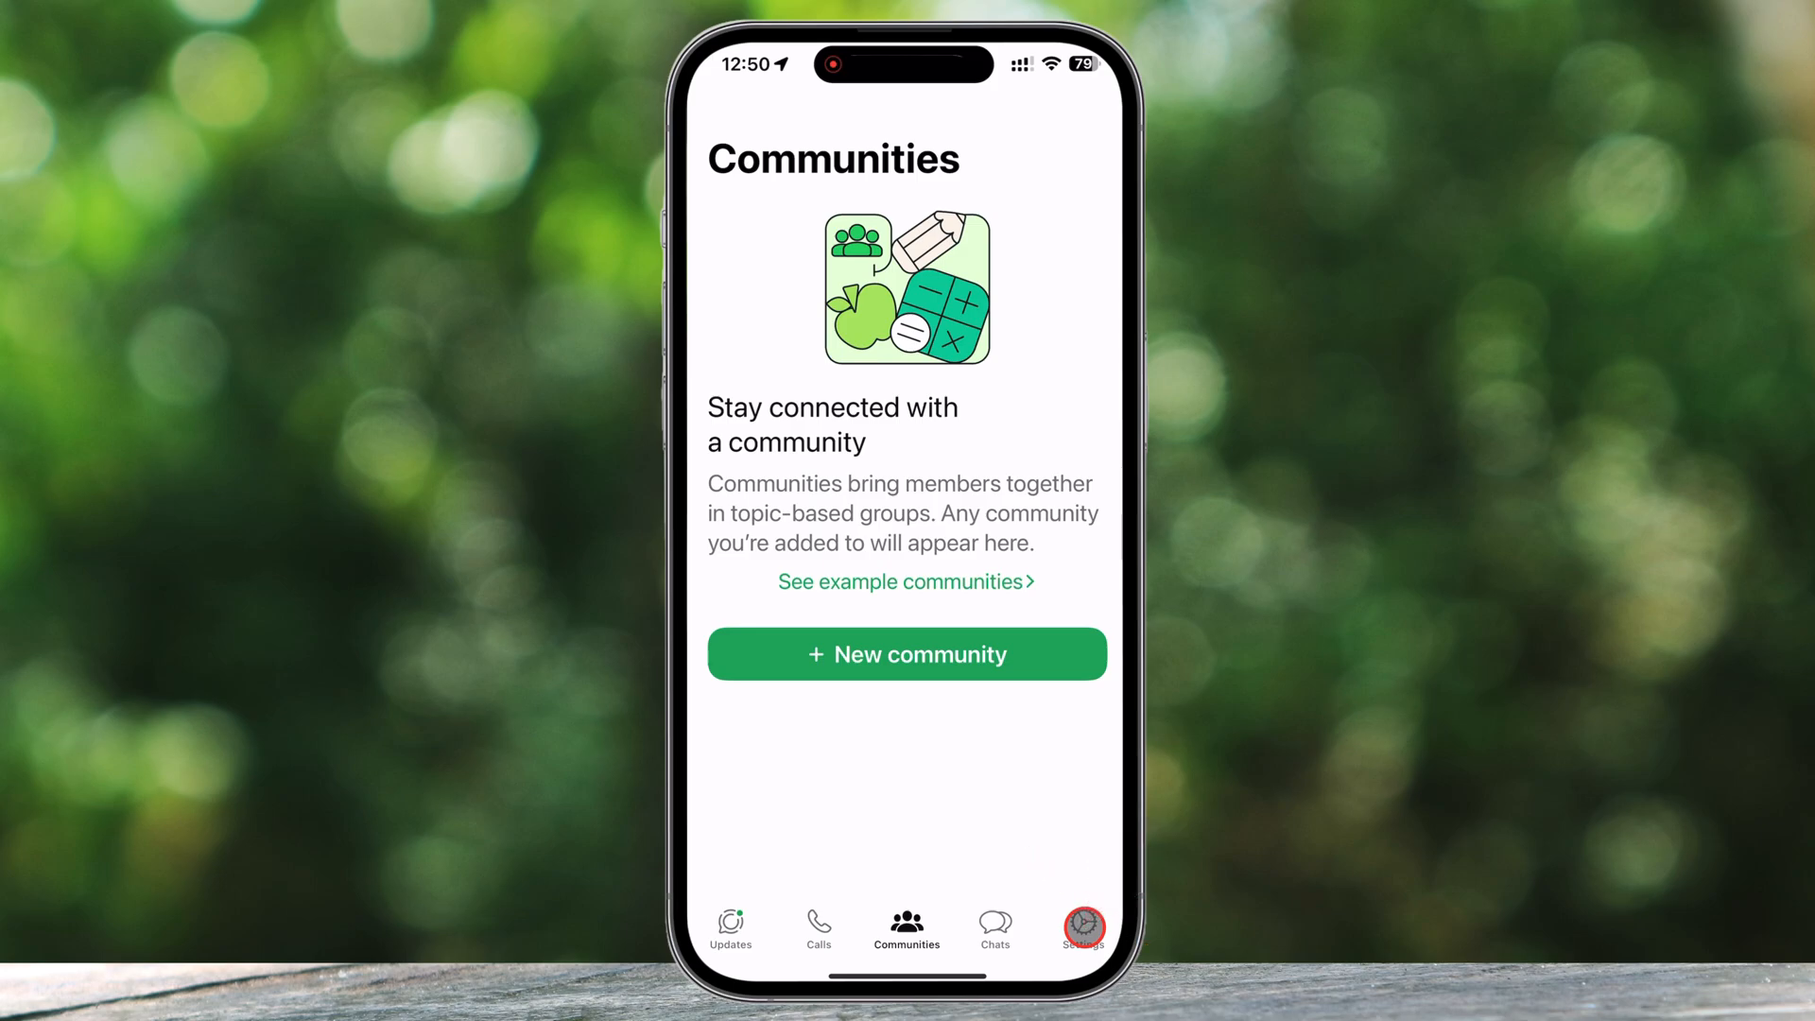
click(1081, 926)
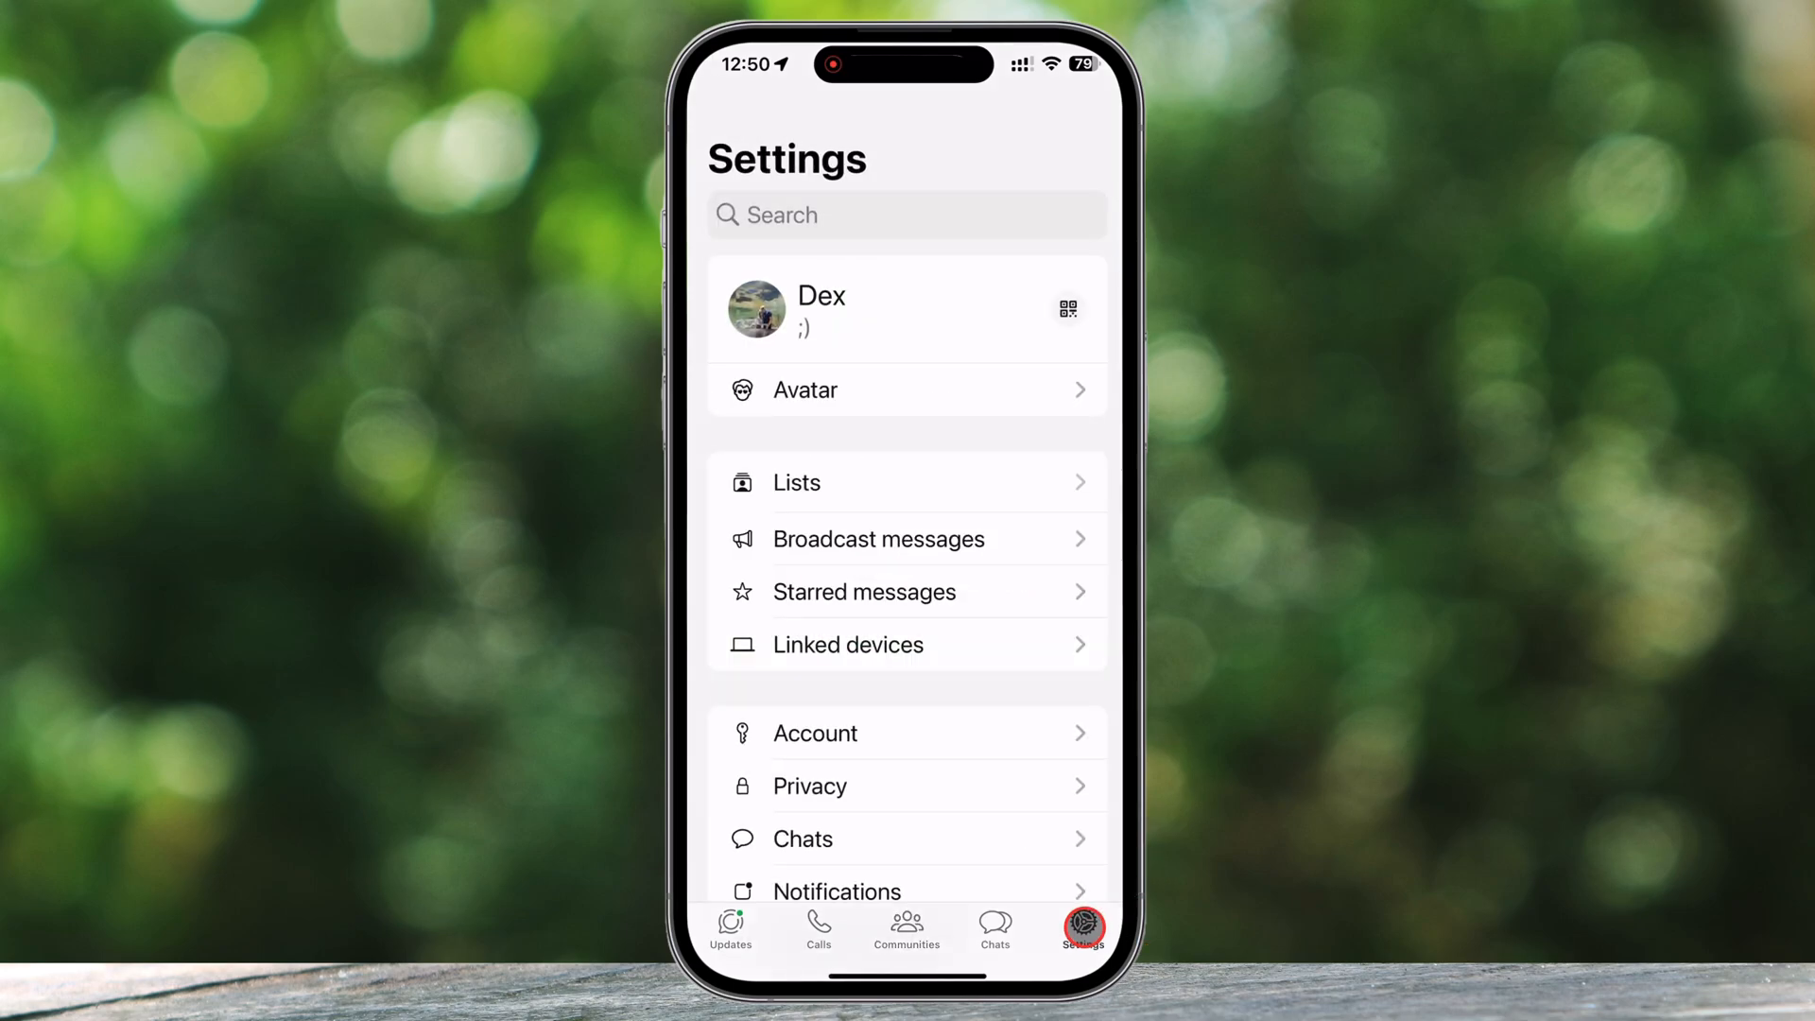
- Go to the Notifications settings showing message, group and status options
click(960, 723)
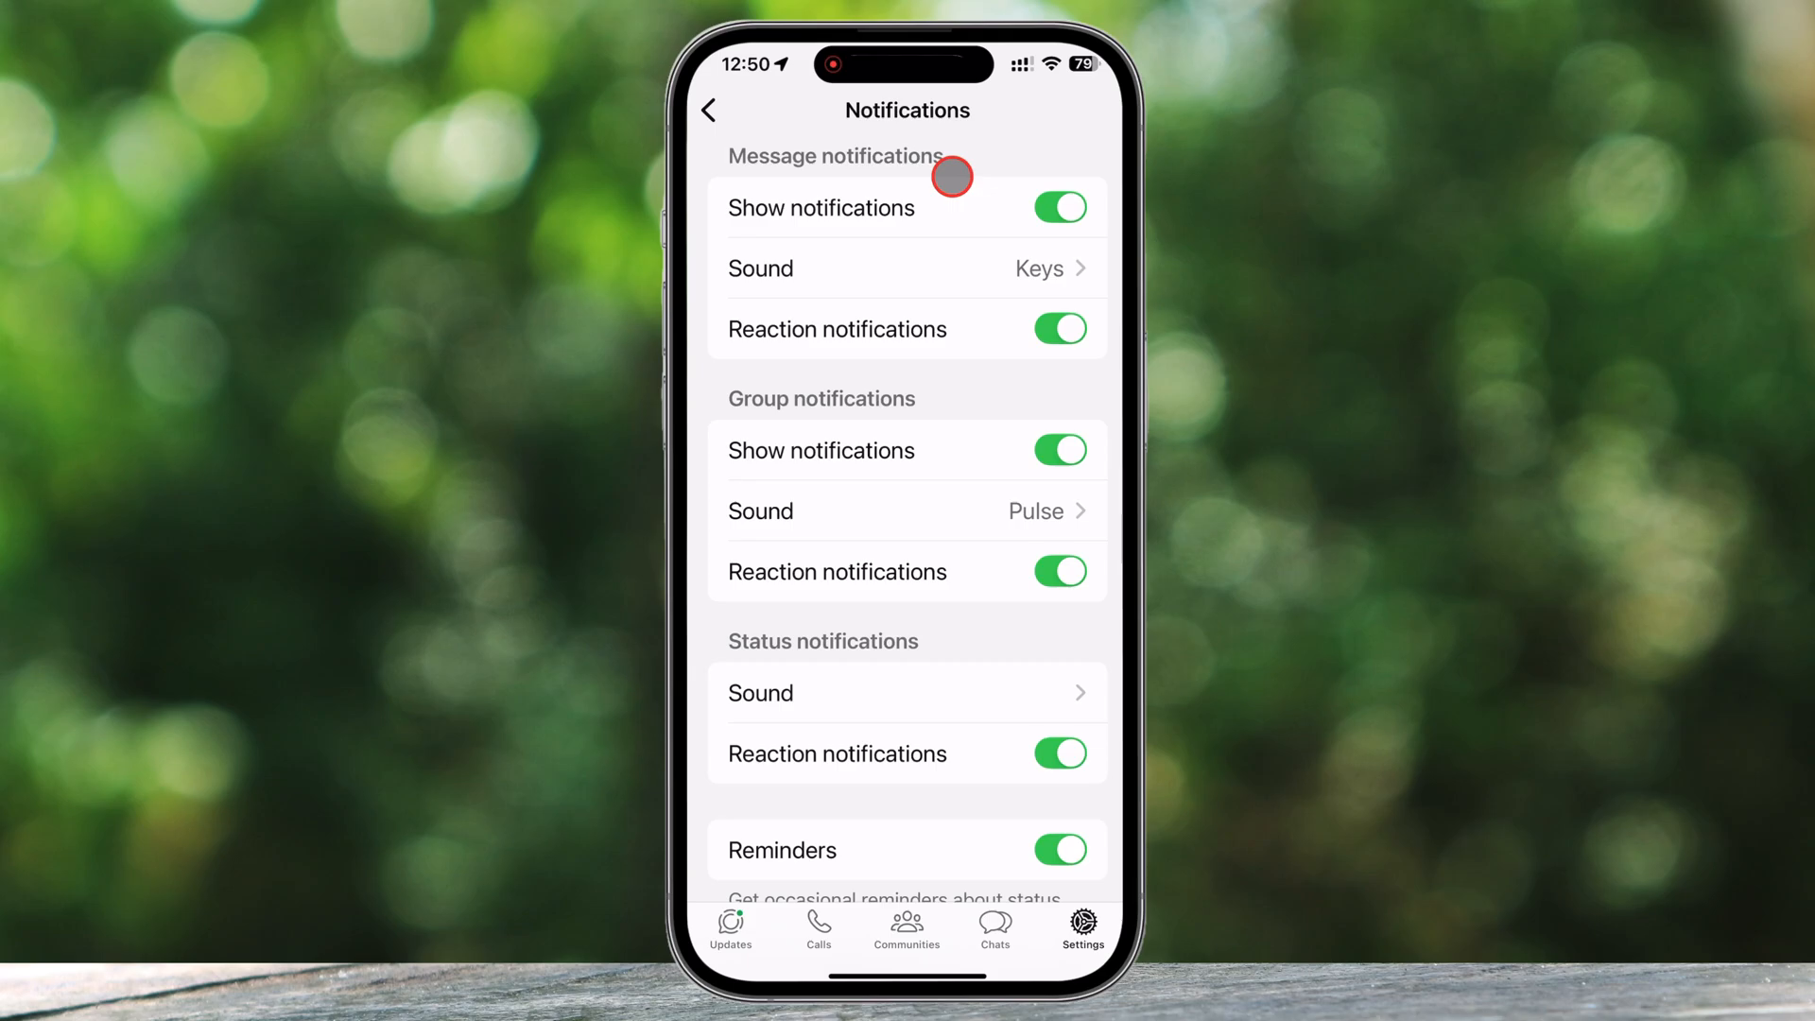
mouse_move(981, 511)
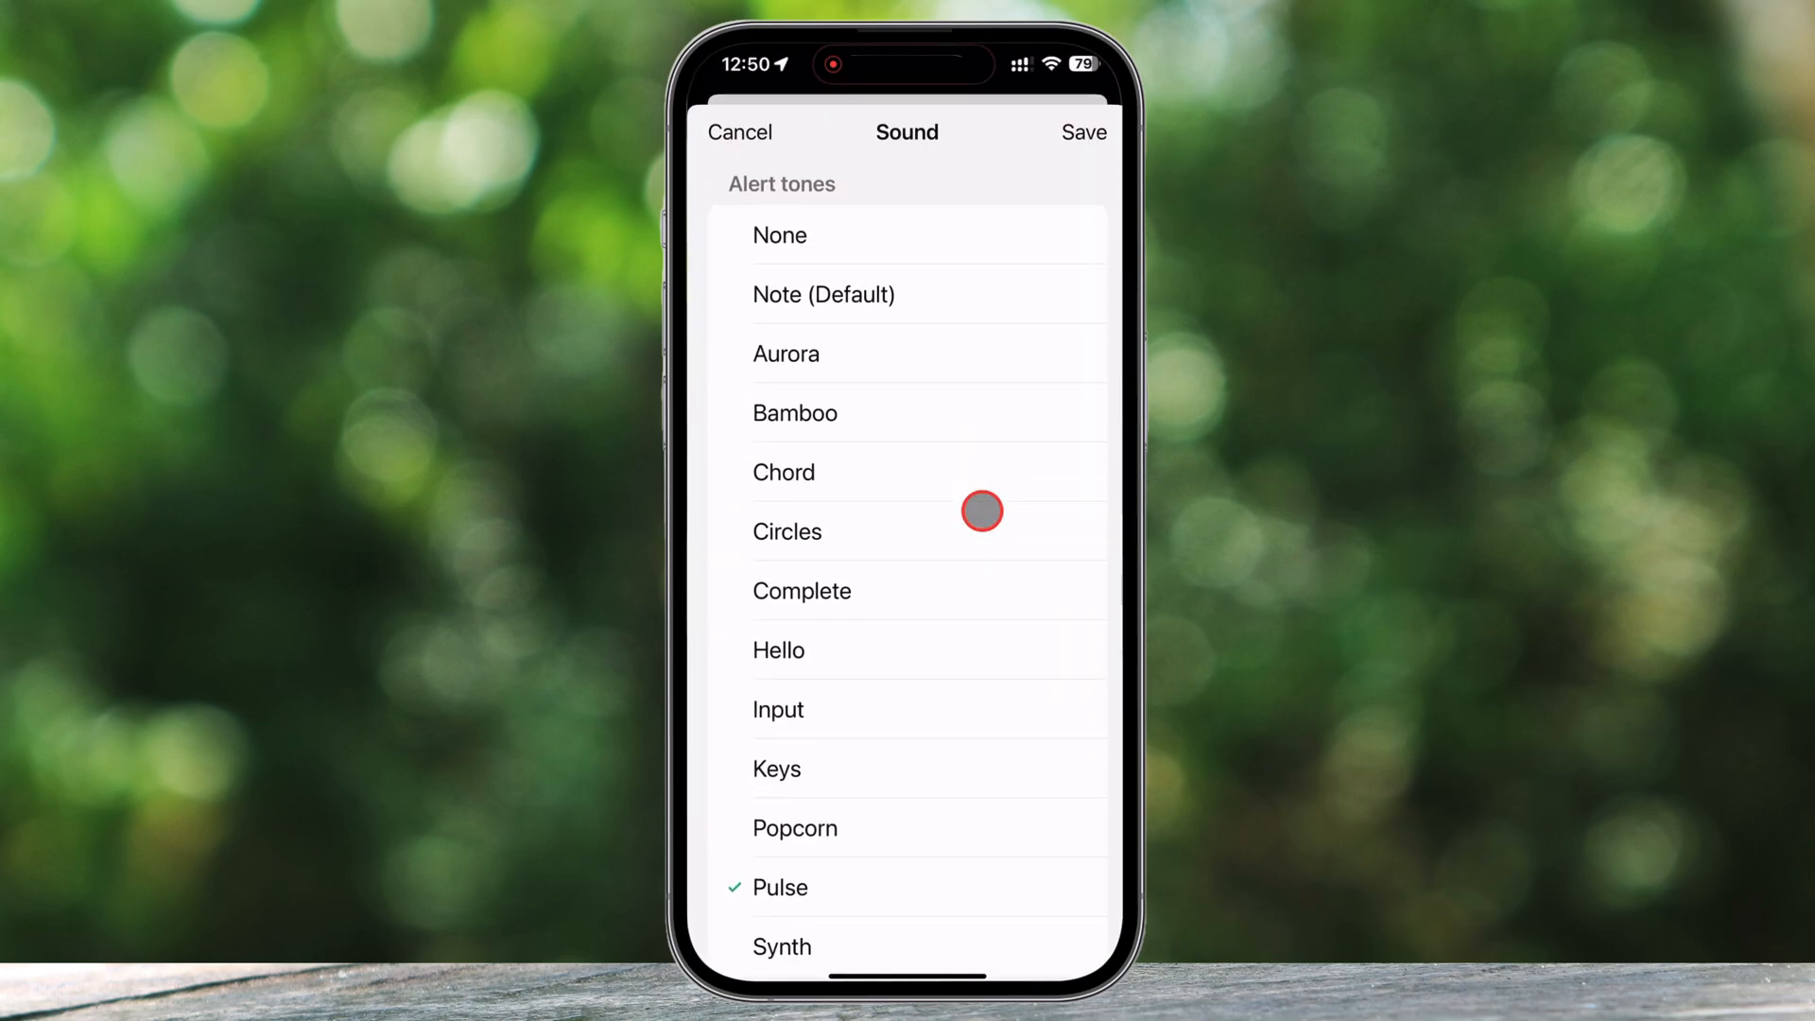
- Sample Bamboo, then choose and save Hello as the group alert tone
click(794, 414)
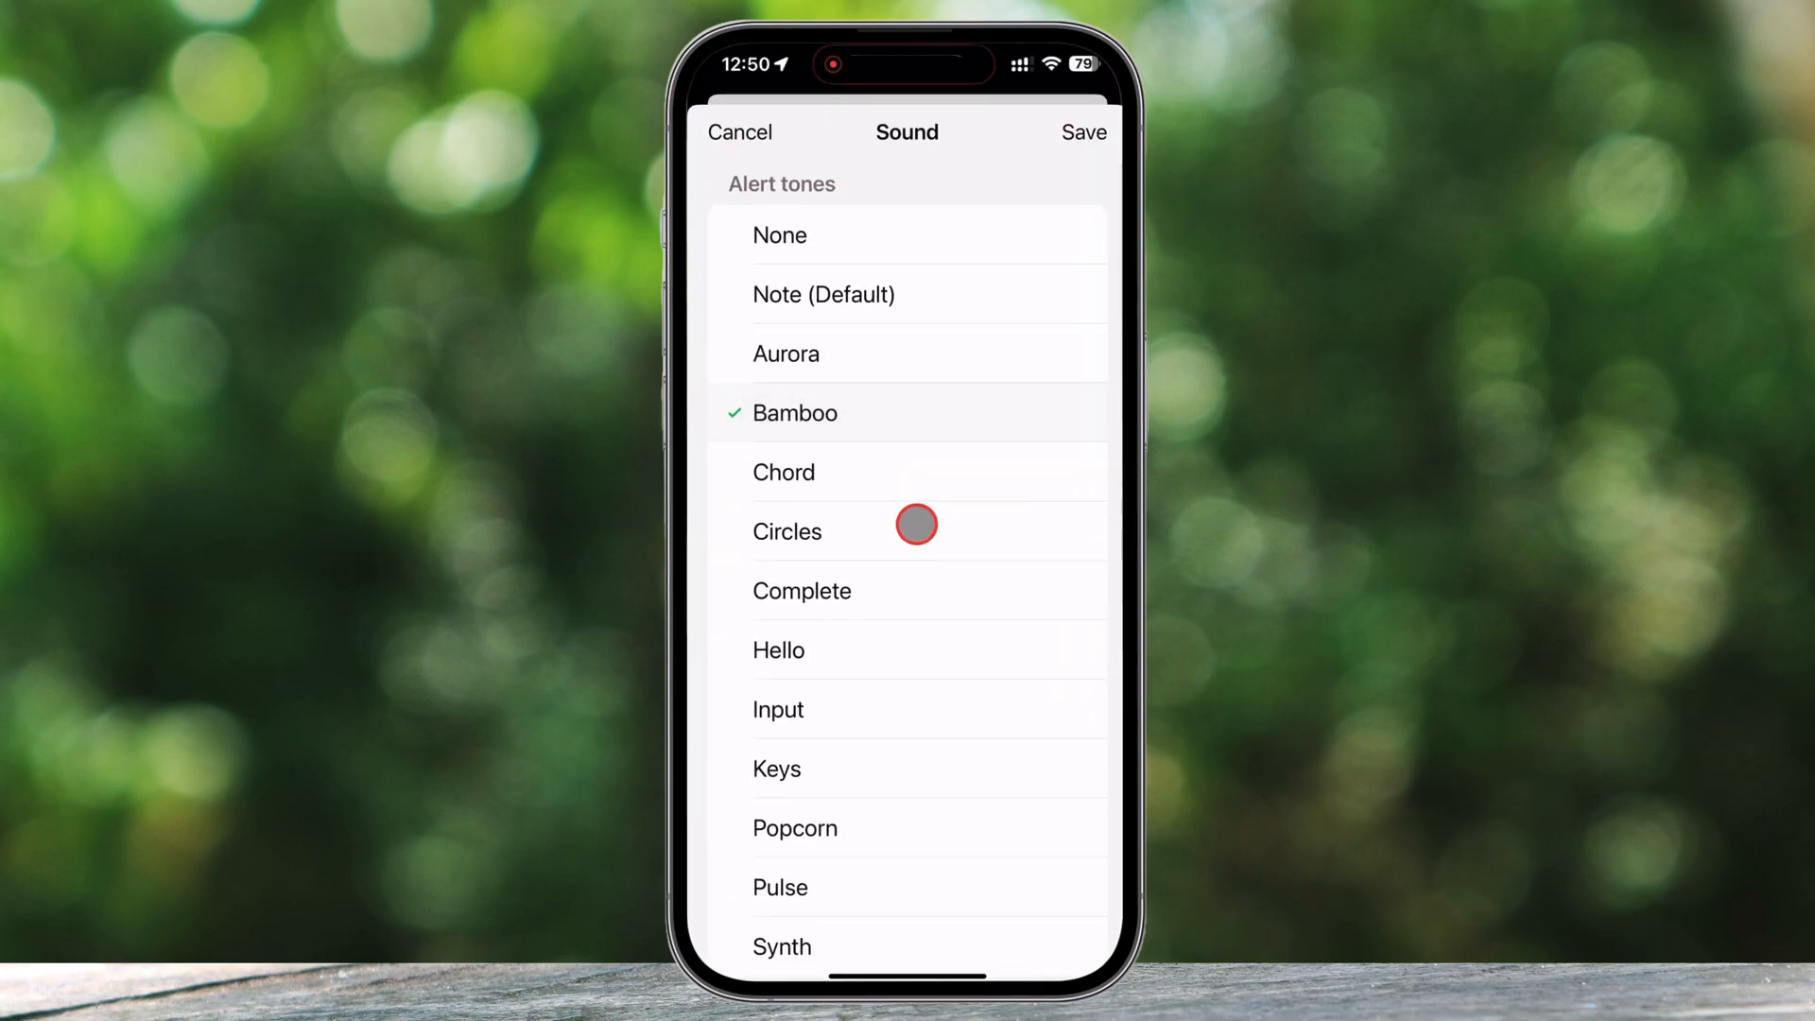
click(777, 649)
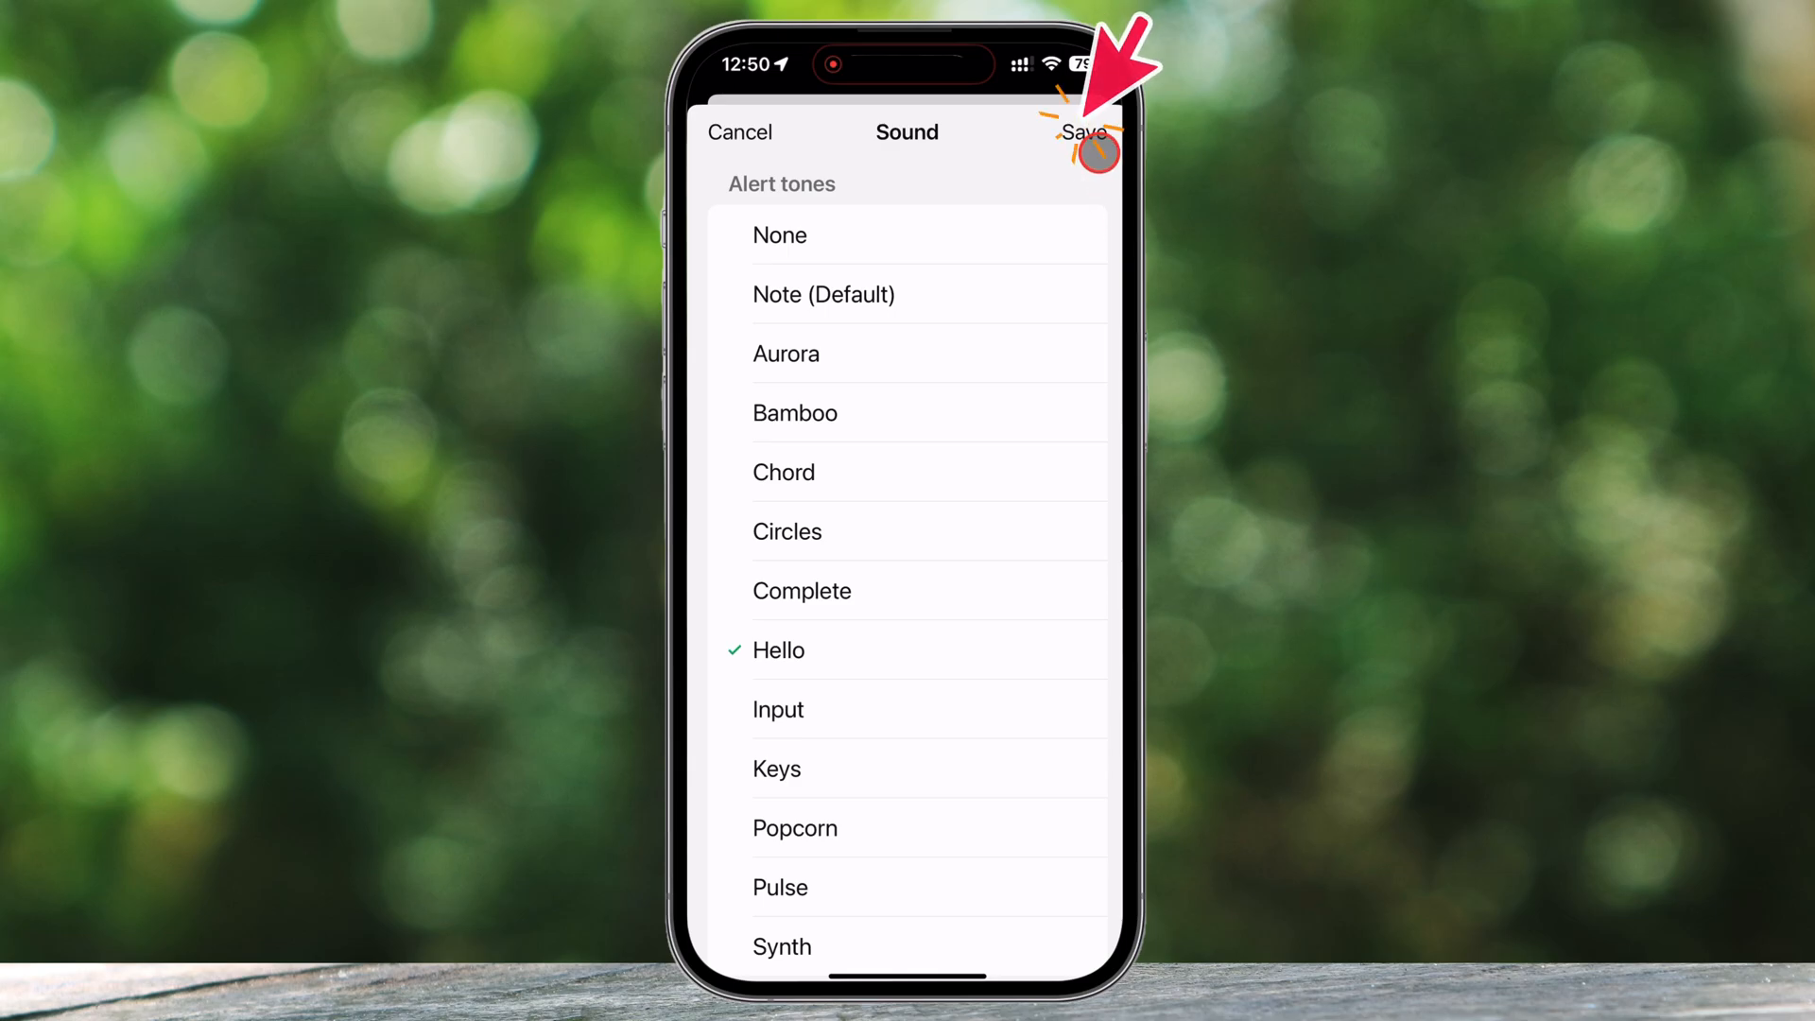
click(1085, 132)
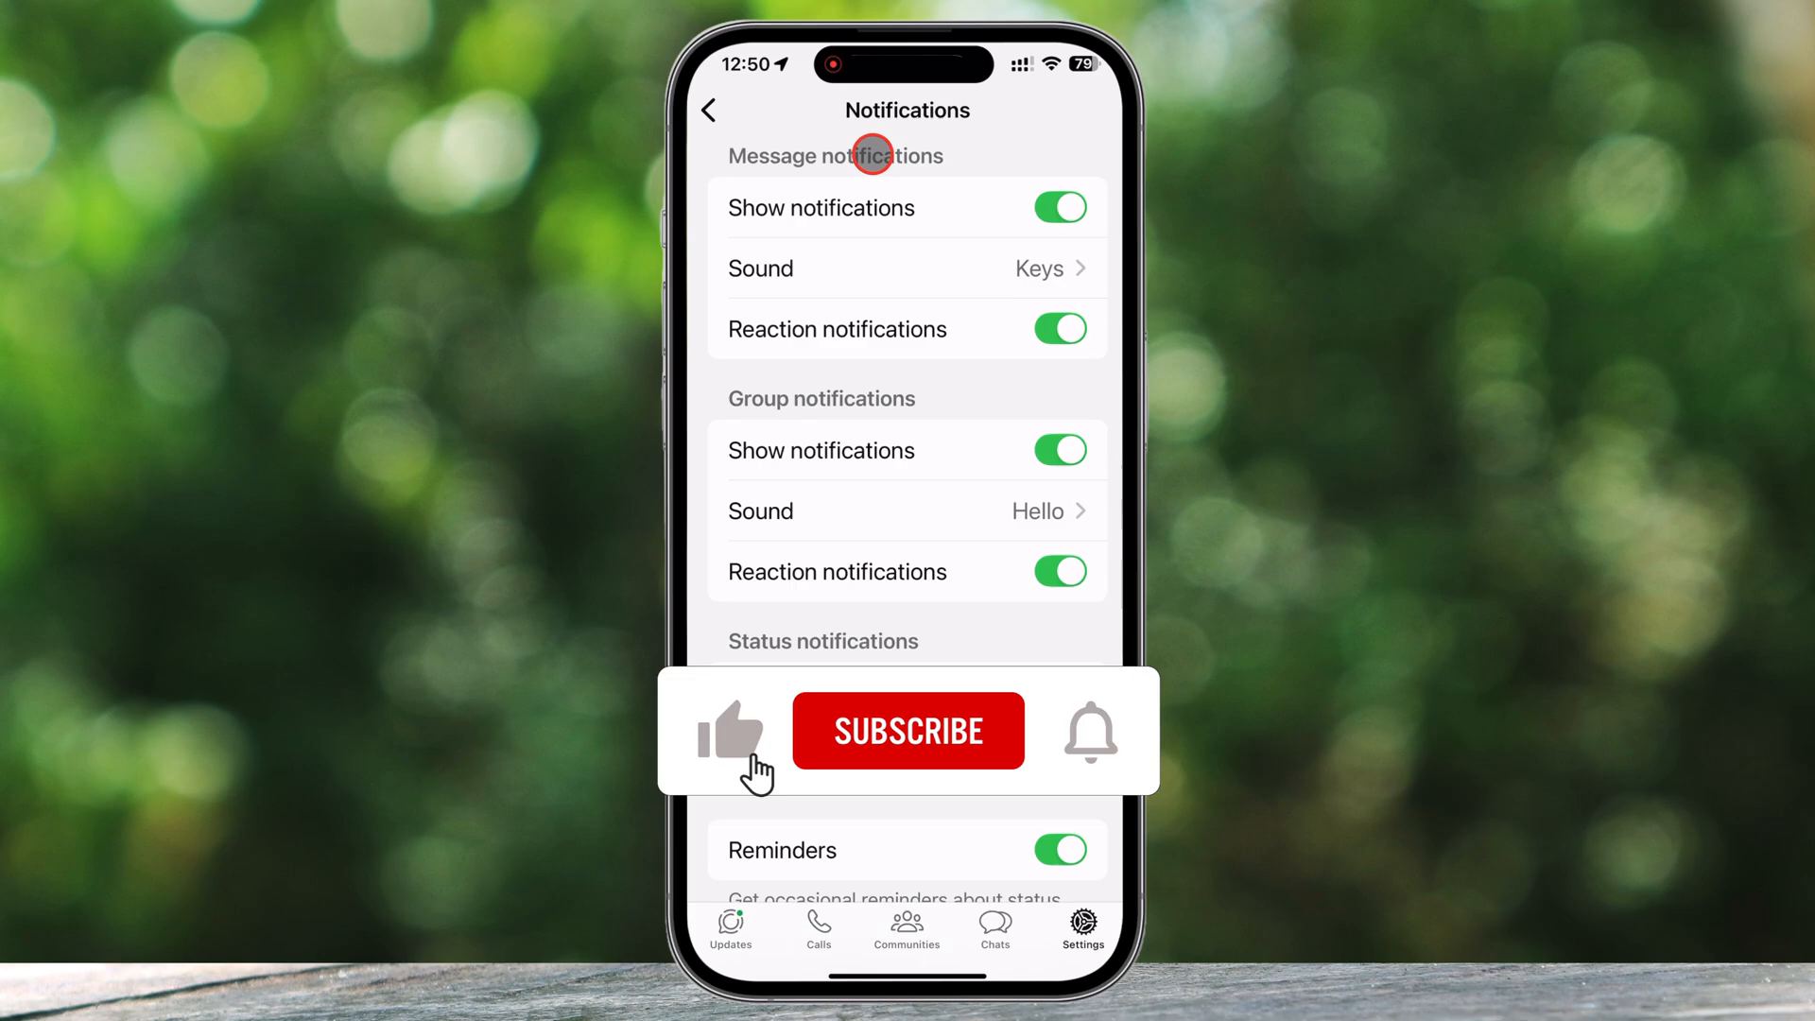
click(908, 730)
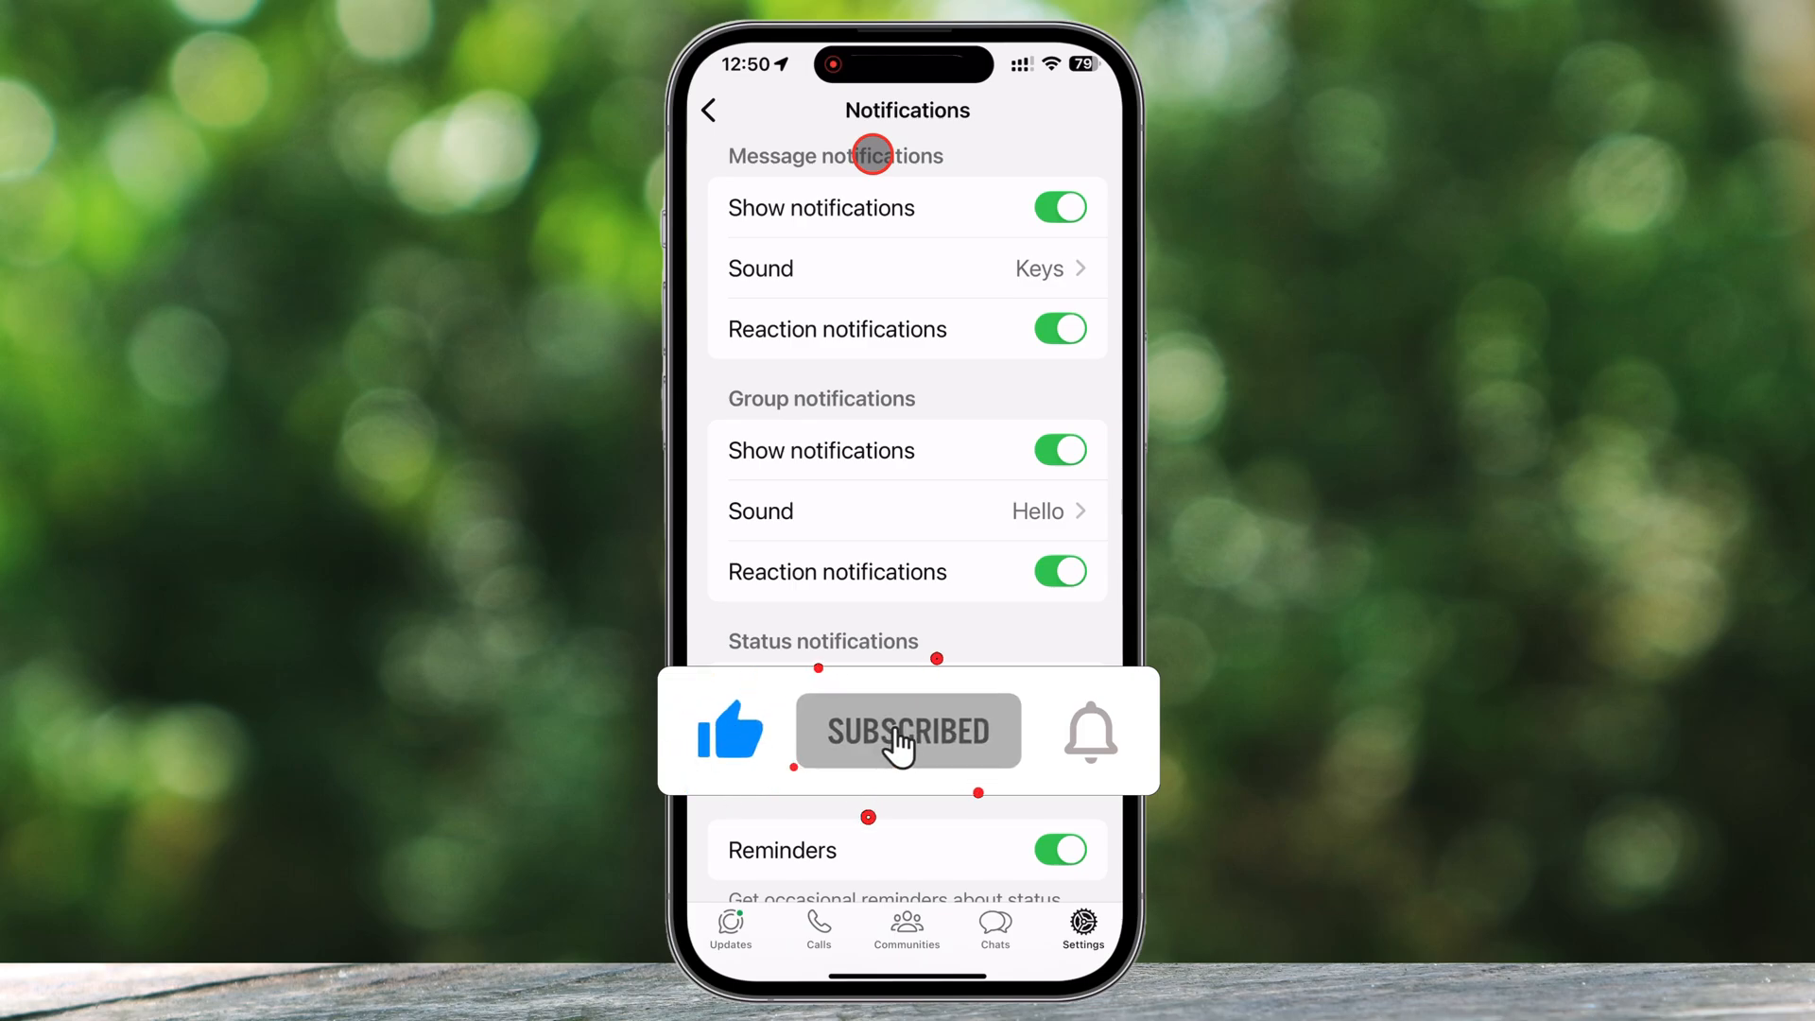